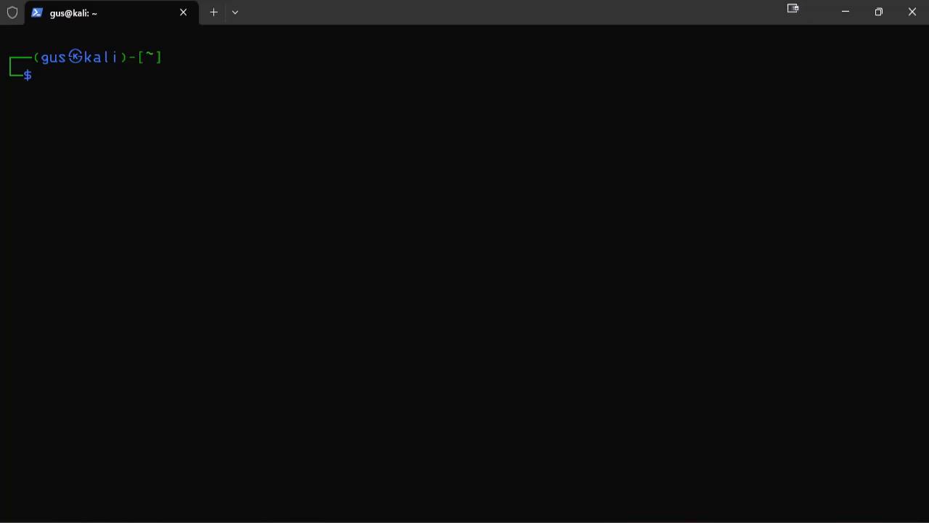
type("pwd")
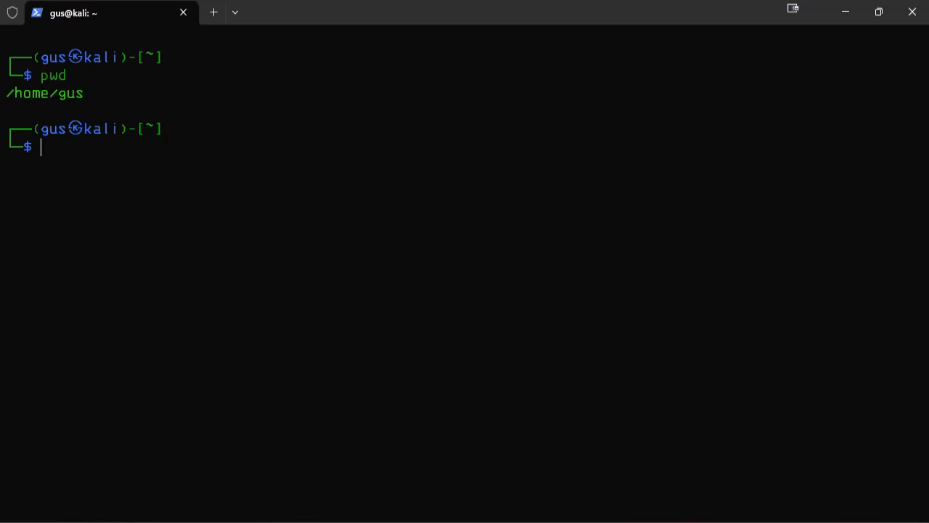
type("ls")
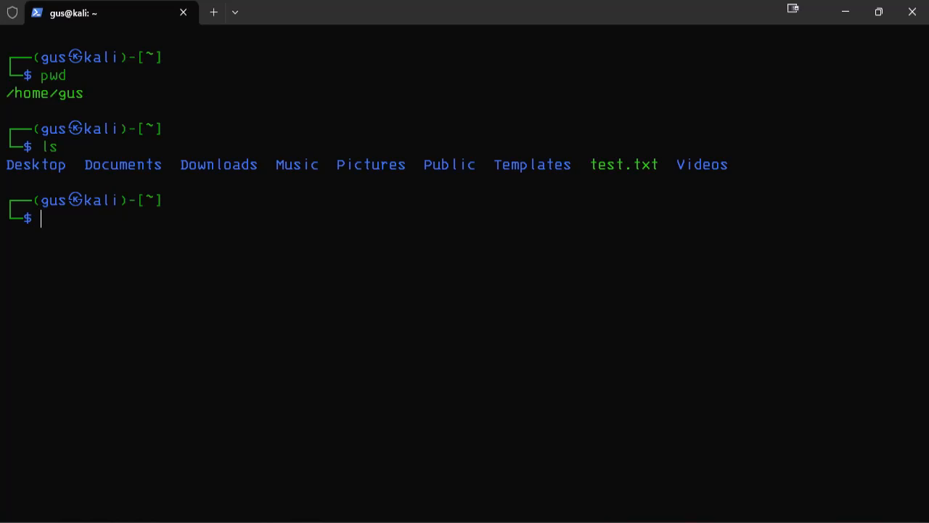
type("ls")
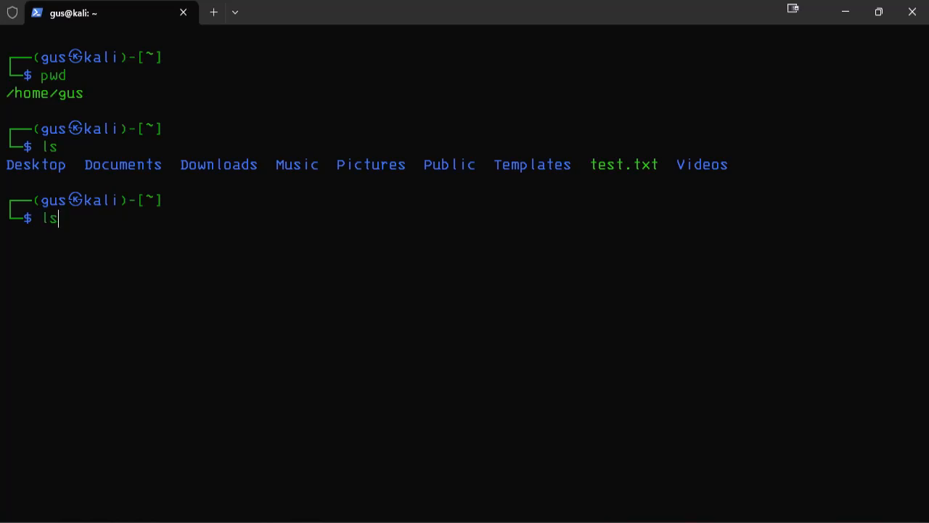
type("-la")
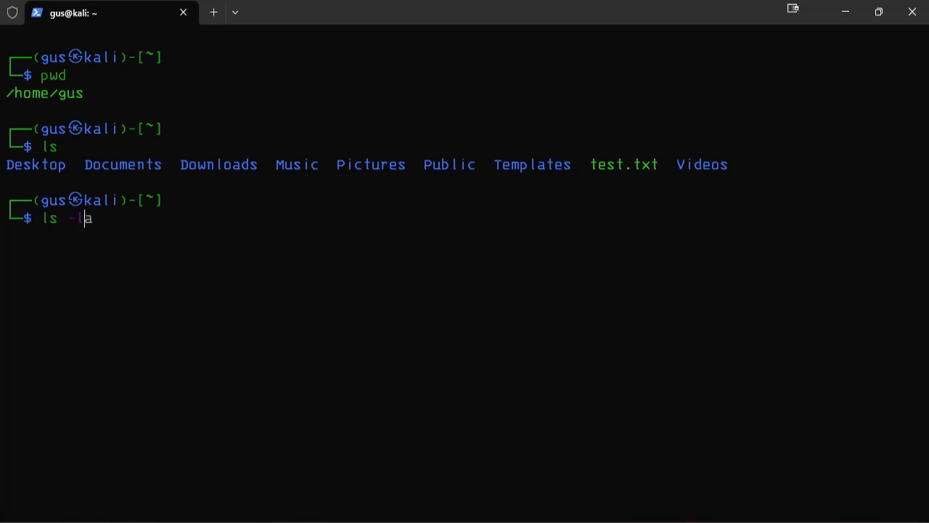